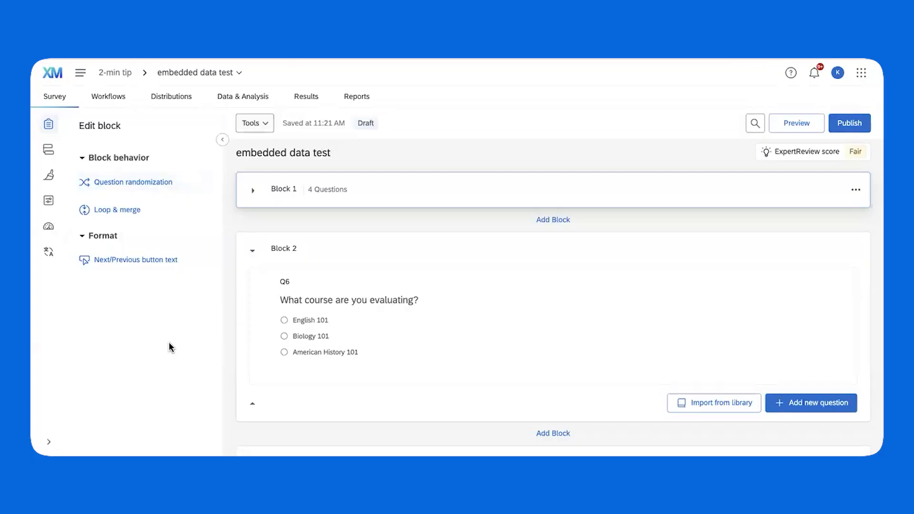
Switch from the survey editor to the survey flow of 'embedded data test'.
click(49, 149)
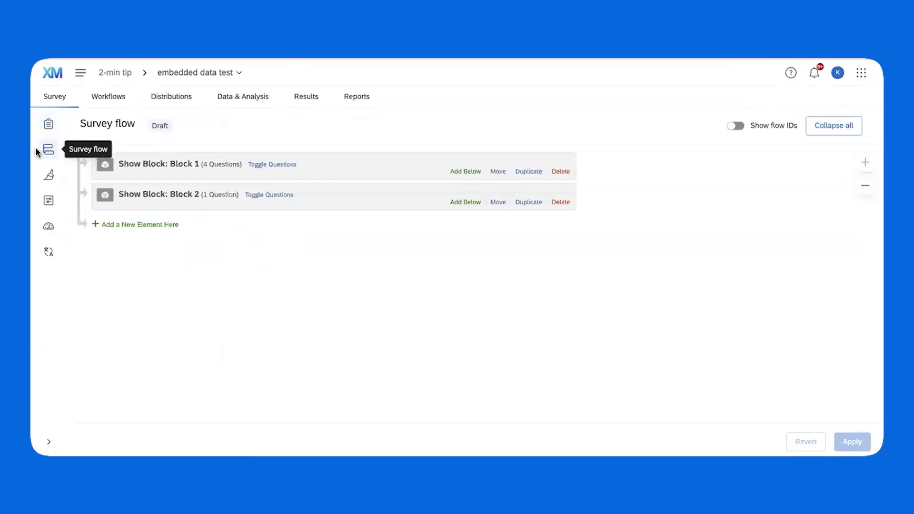
mouse_move(49, 150)
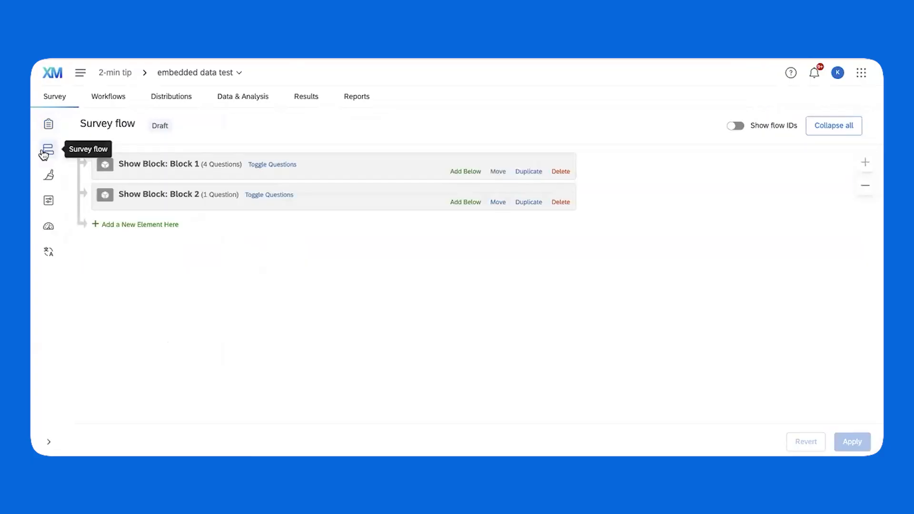
mouse_move(182, 317)
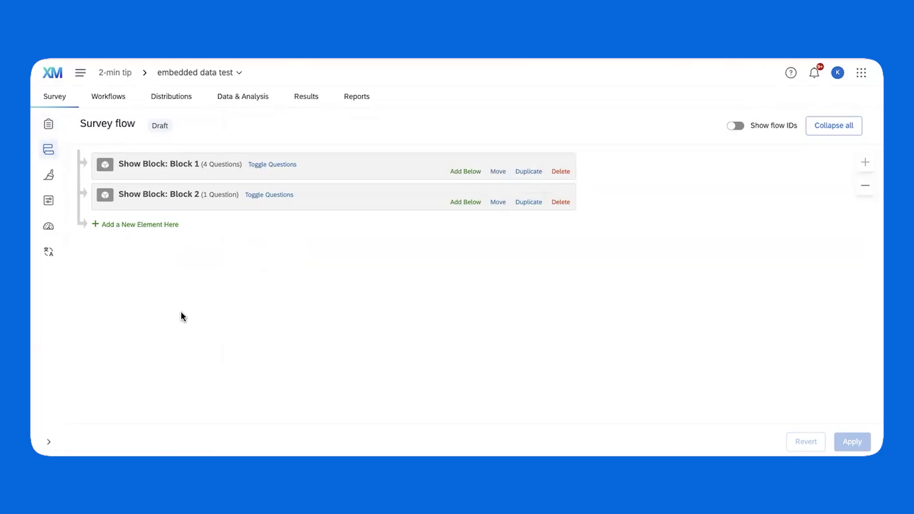
mouse_move(171, 304)
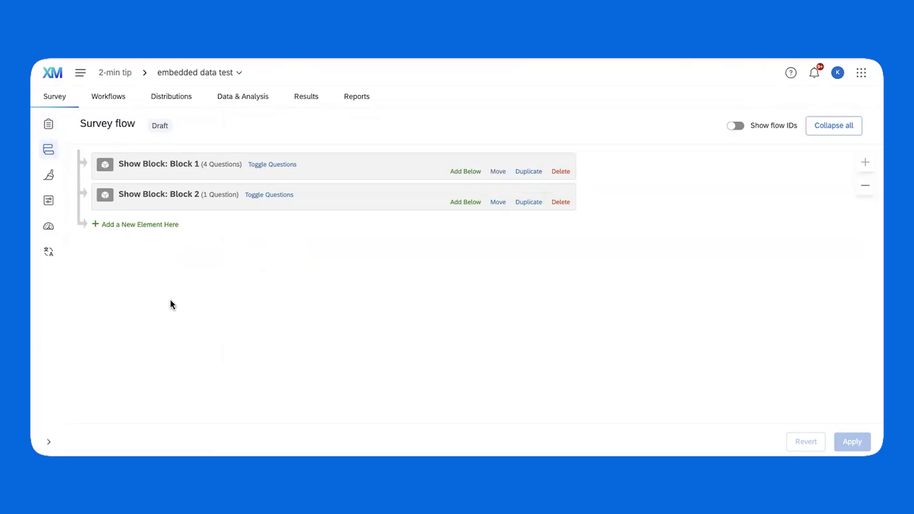
Add a Set Embedded Data element after Block 2 with field Course given a fixed value.
click(140, 224)
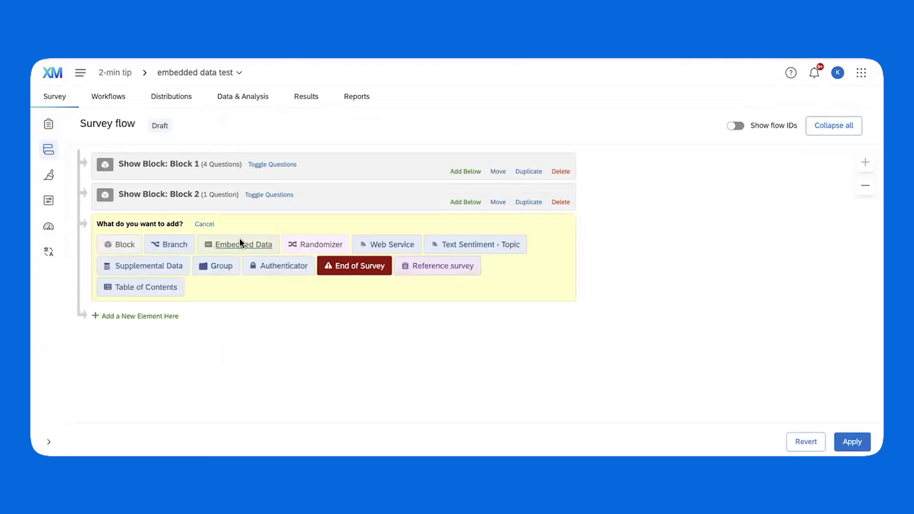
click(242, 244)
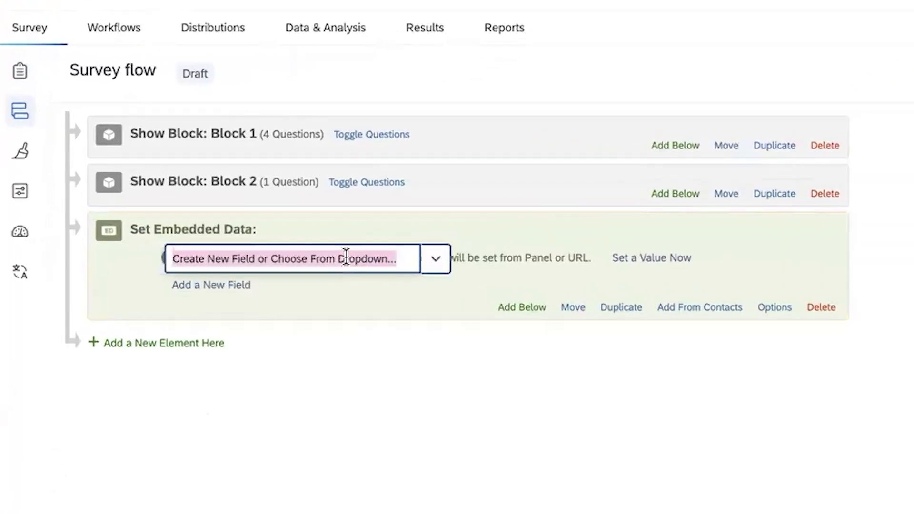
text(Course)
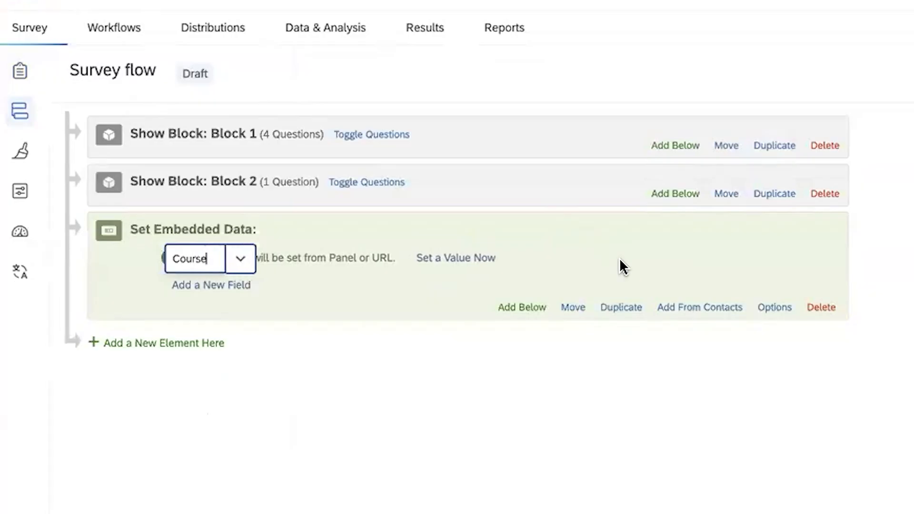
click(455, 258)
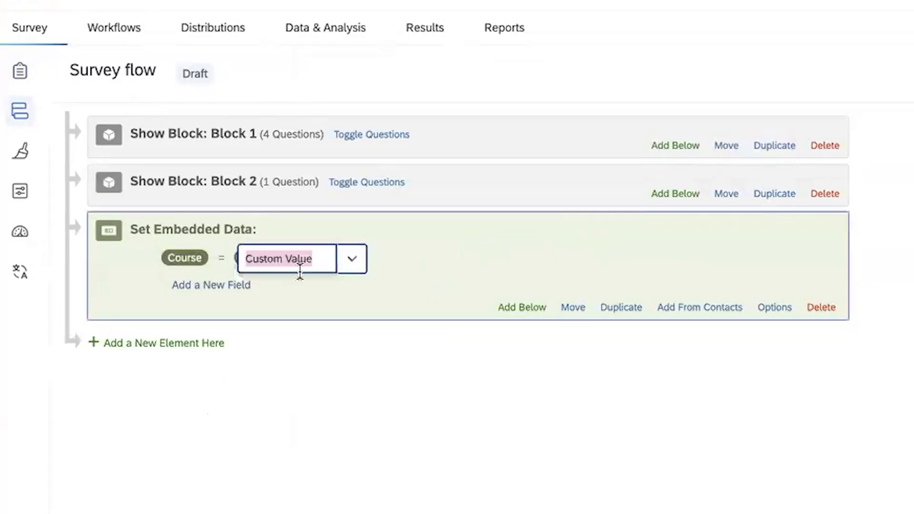
text(English 101)
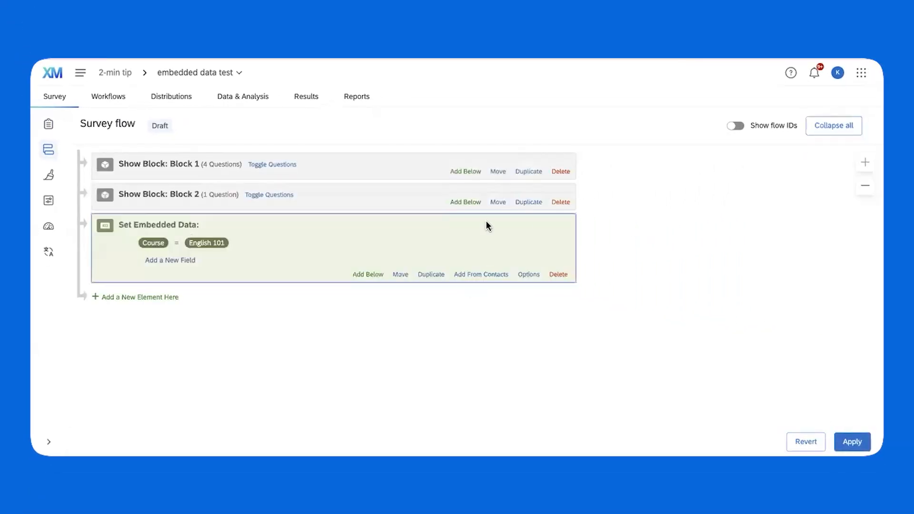
mouse_move(233, 247)
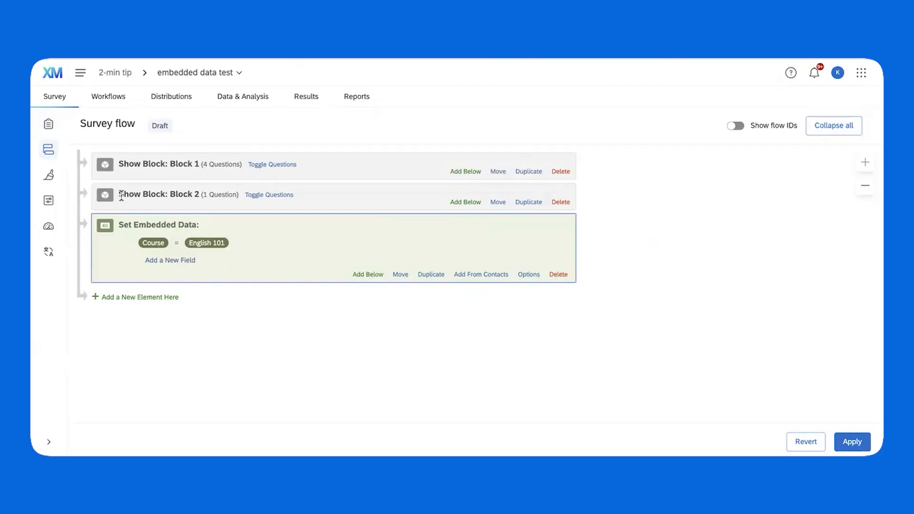
mouse_move(153, 242)
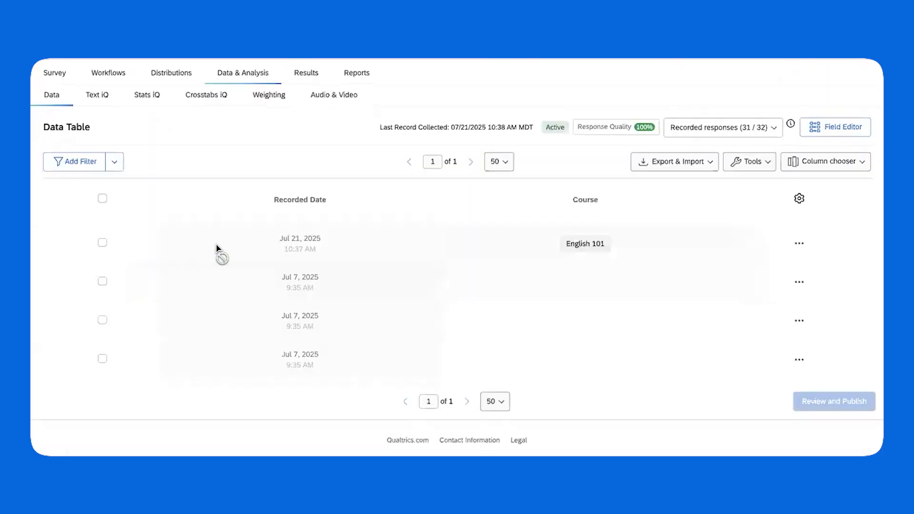
mouse_move(634, 246)
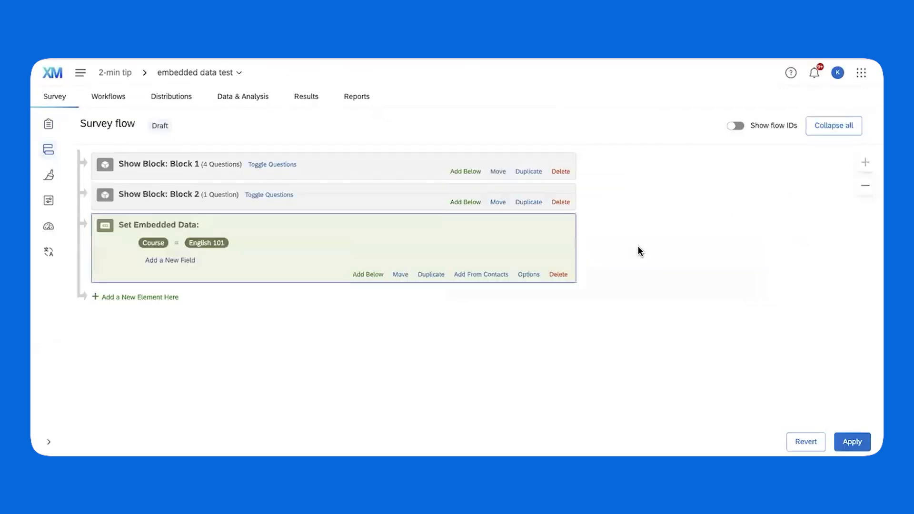
mouse_move(206, 242)
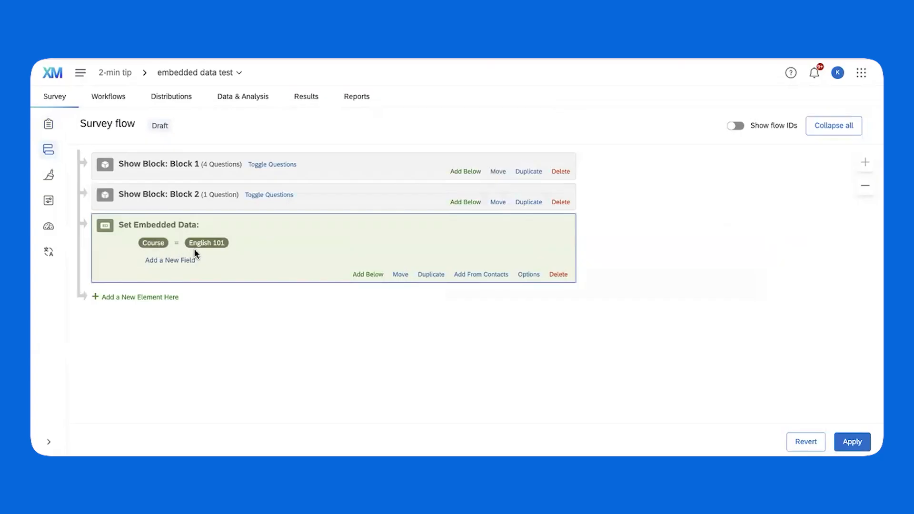
mouse_move(85, 232)
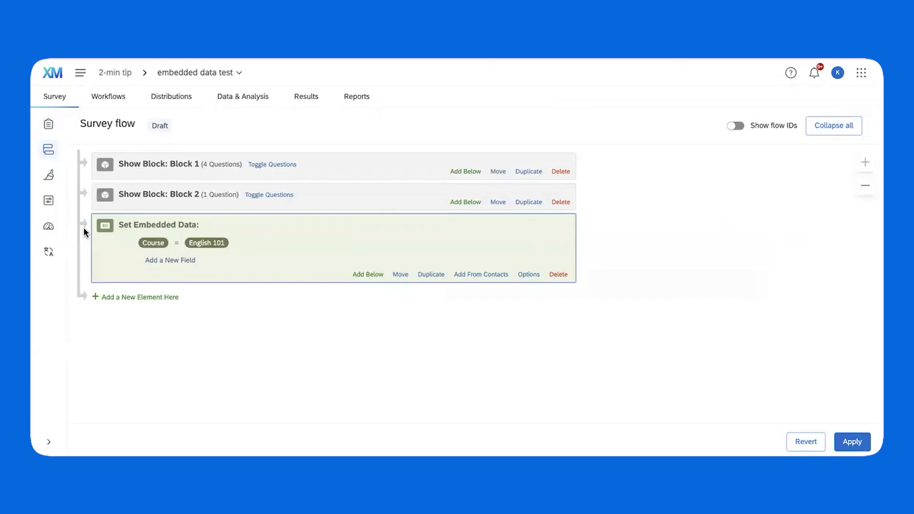
mouse_move(248, 244)
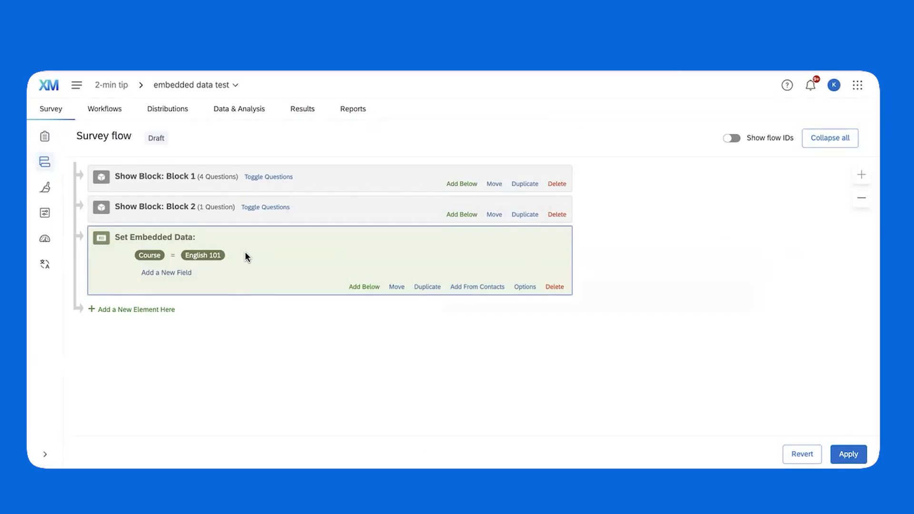
Return to the survey builder, then back to the survey flow.
click(43, 136)
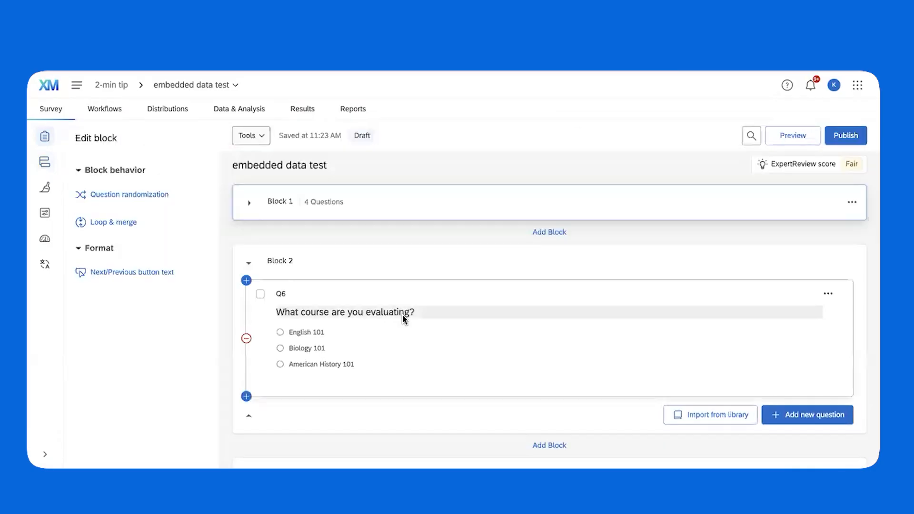
mouse_move(410, 382)
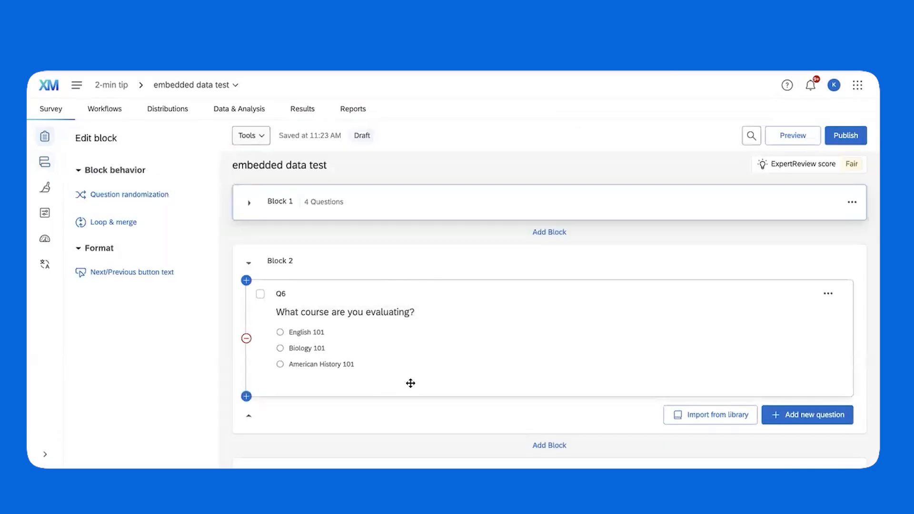
mouse_move(411, 400)
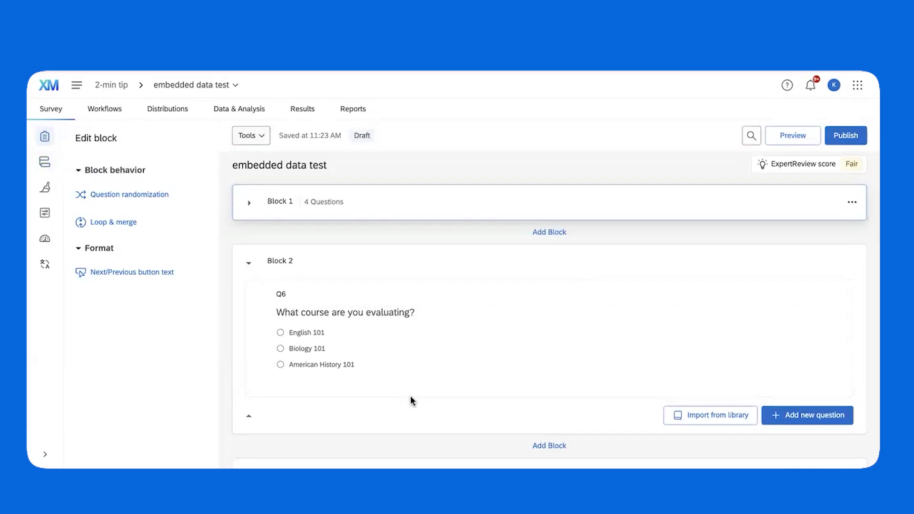
click(44, 161)
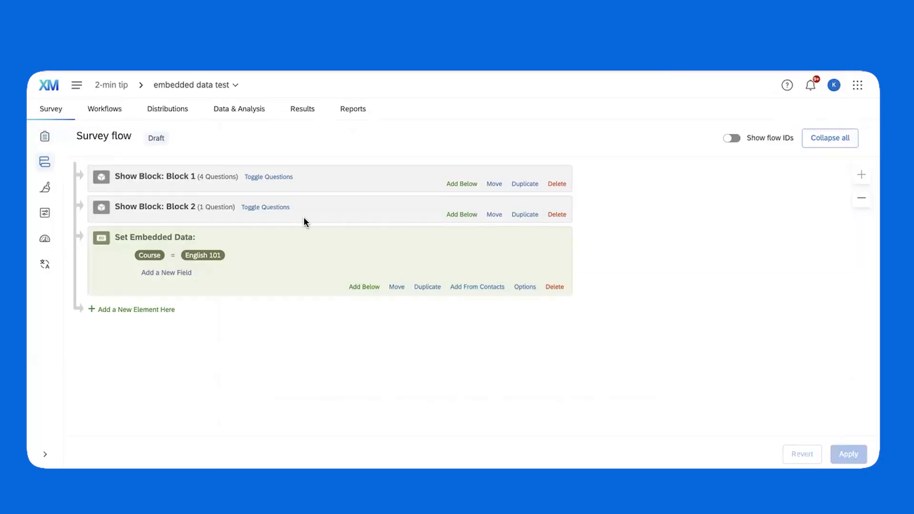
Replace Course's English 101 with piped text from Q6's selected choices, then view response data.
click(202, 255)
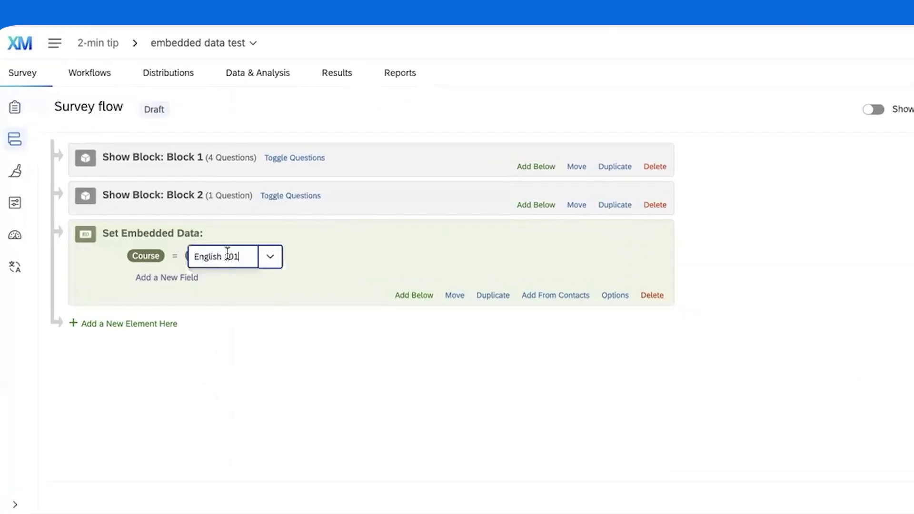
key(ctrl+a)
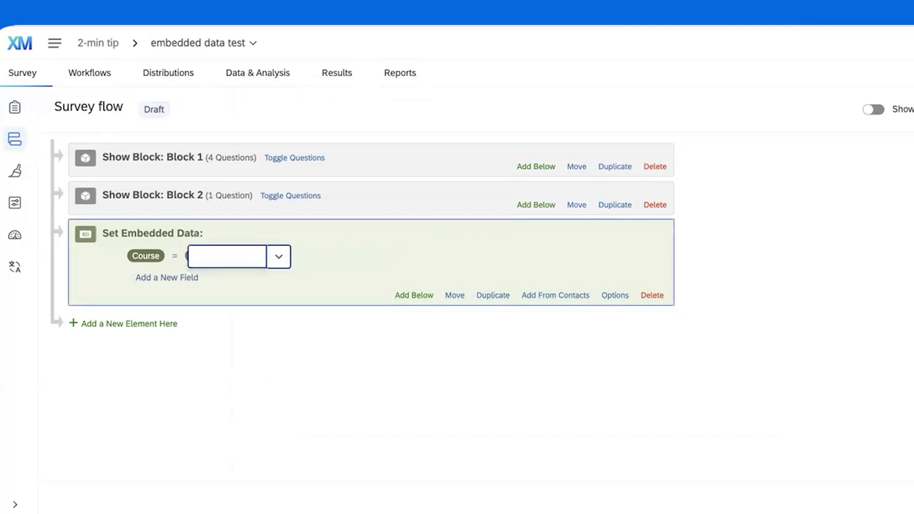
mouse_move(271, 295)
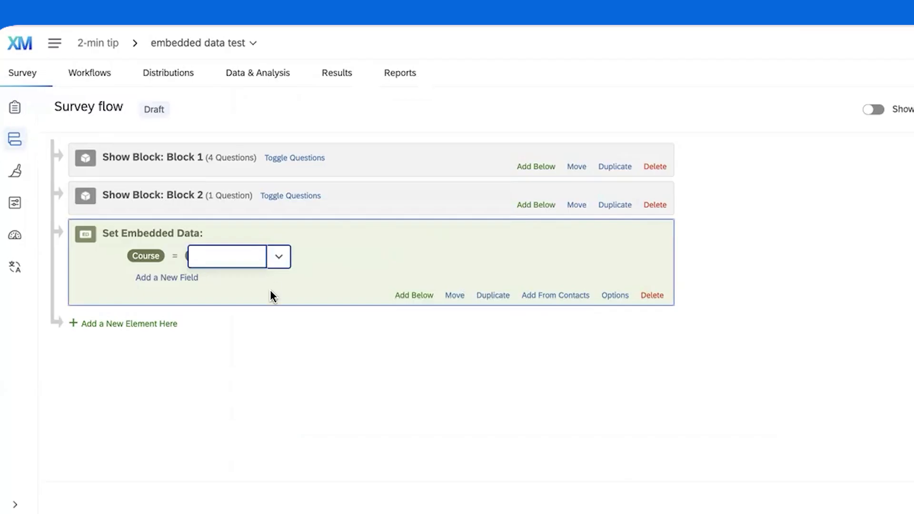
click(278, 256)
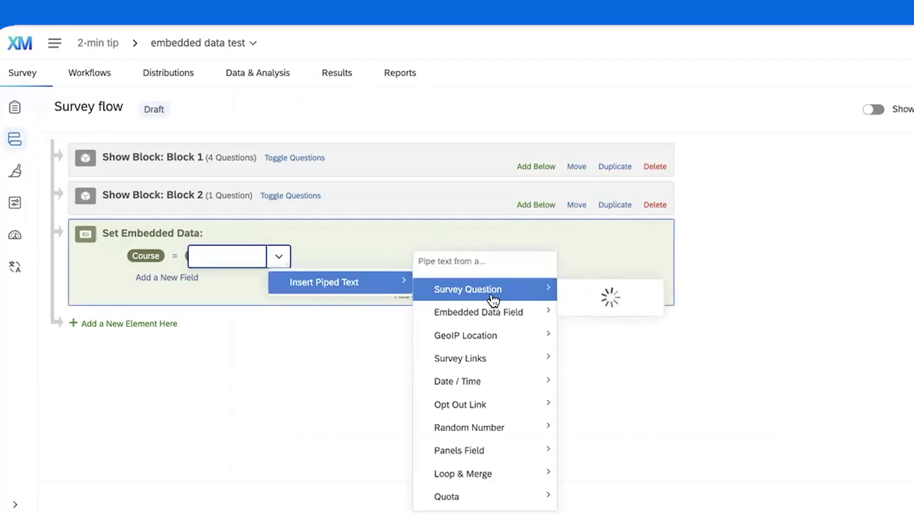
mouse_move(484, 359)
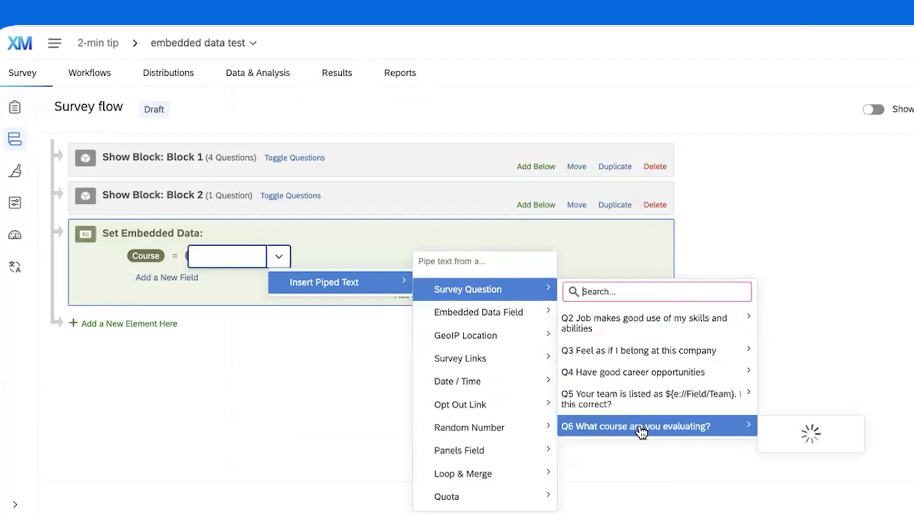
click(636, 426)
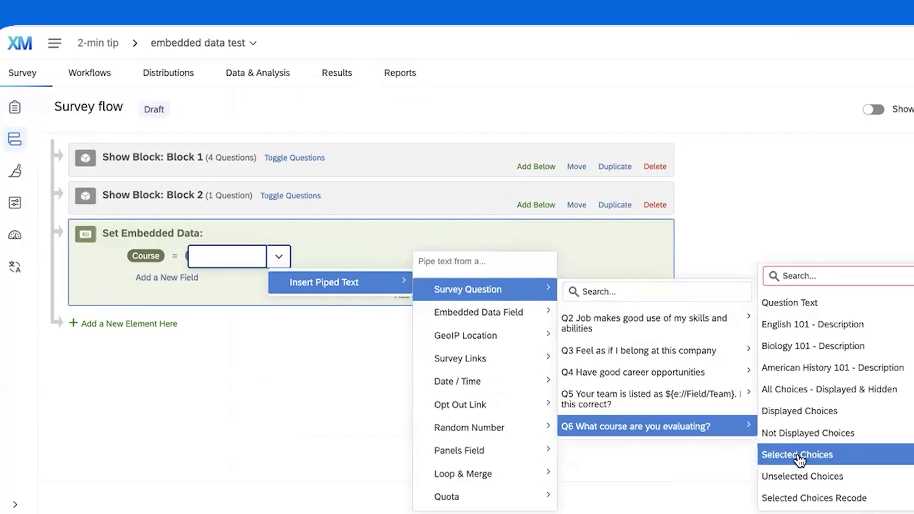
click(798, 454)
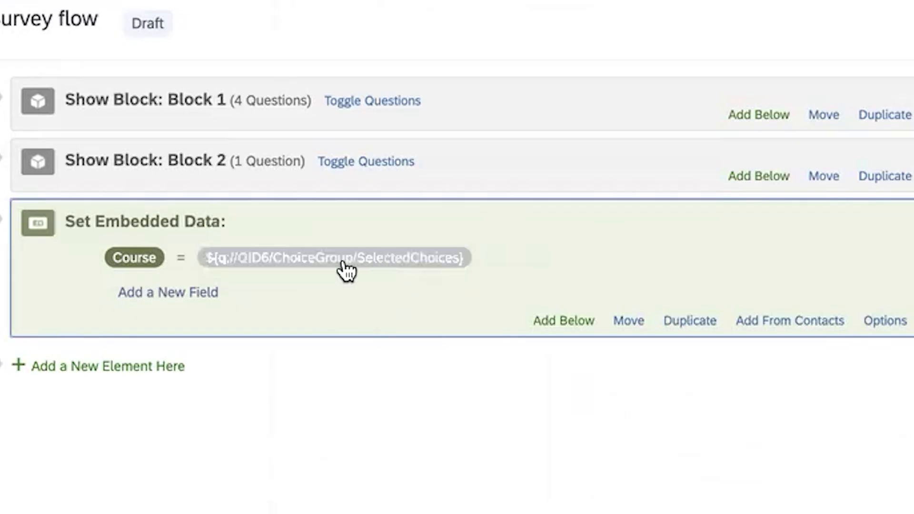
mouse_move(379, 410)
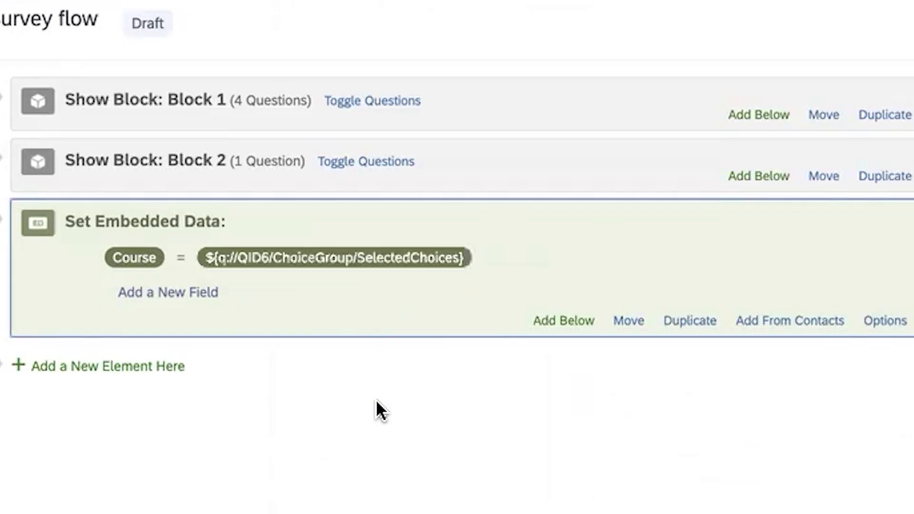
mouse_move(307, 309)
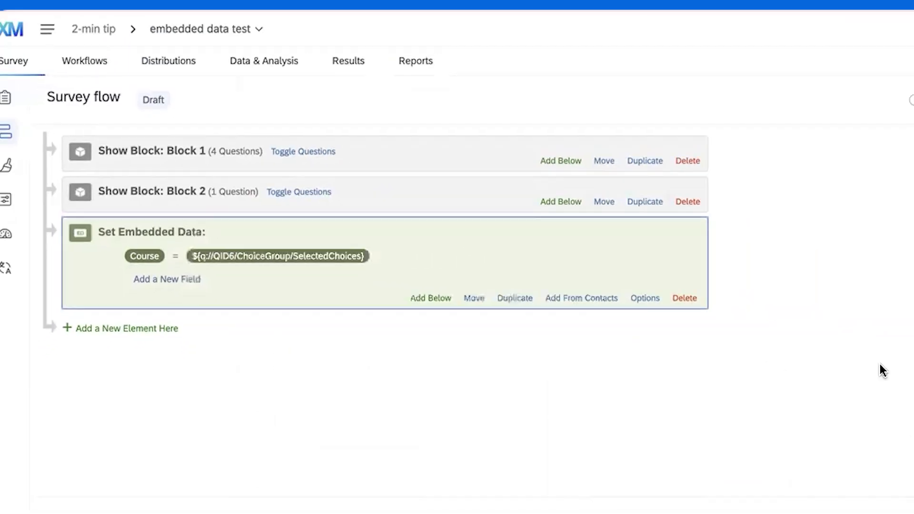
click(264, 61)
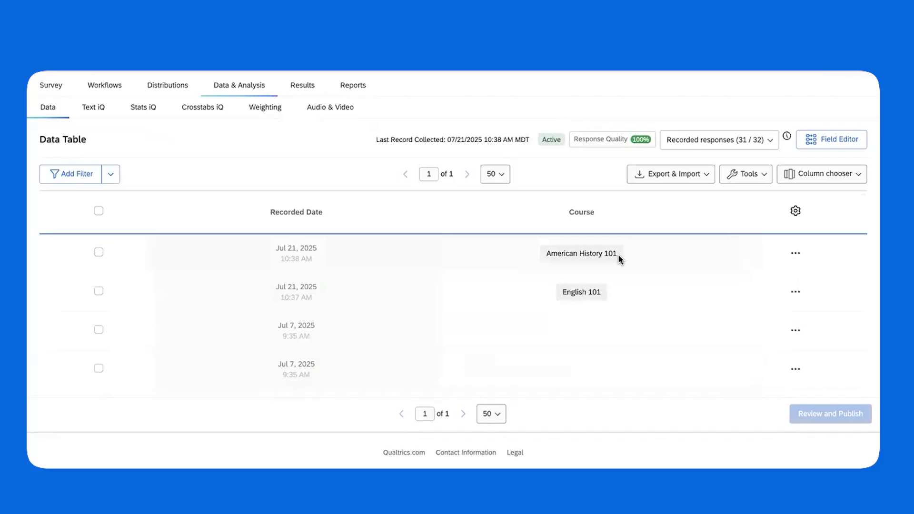
mouse_move(584, 263)
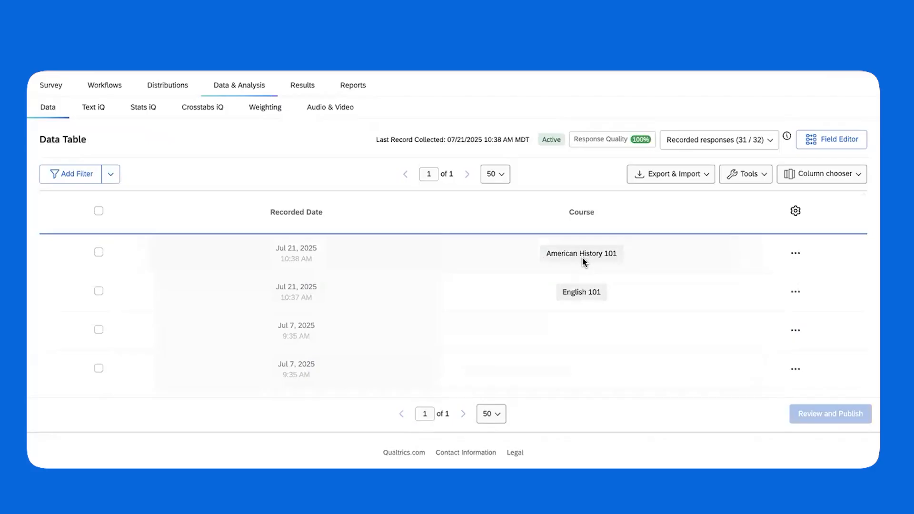
mouse_move(606, 255)
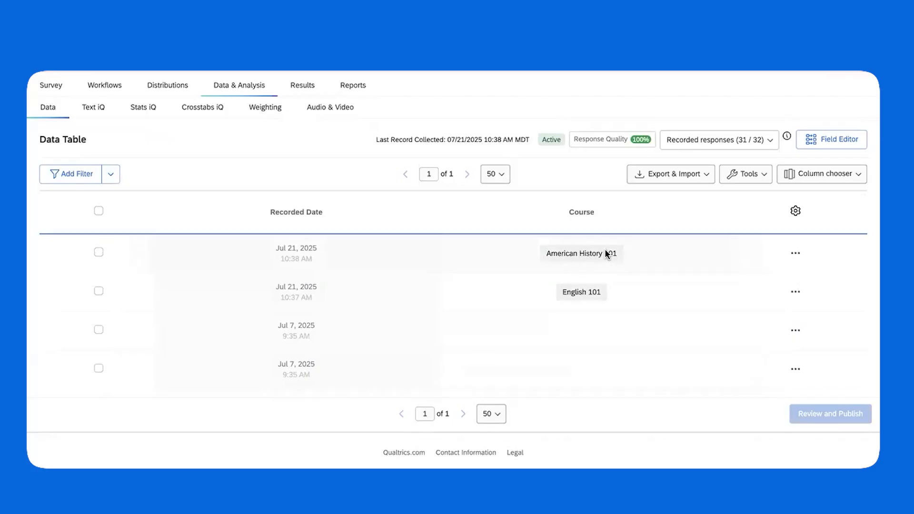
mouse_move(592, 262)
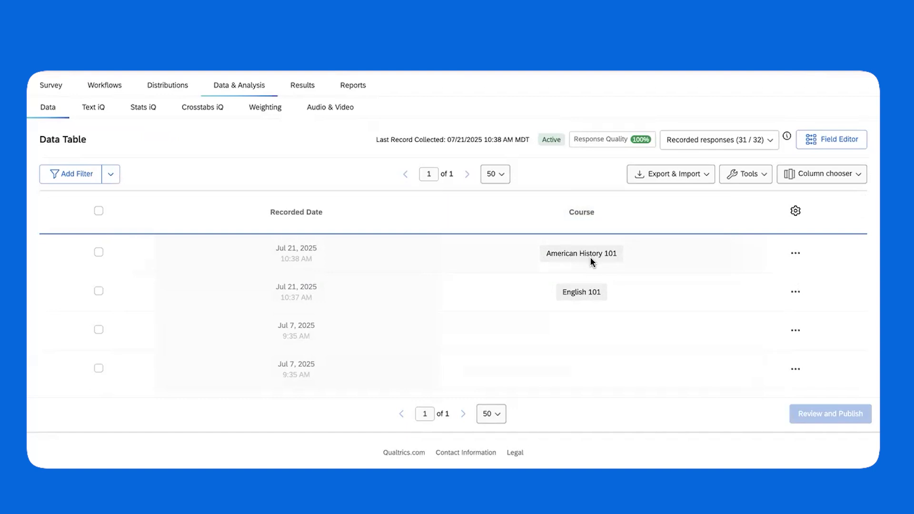